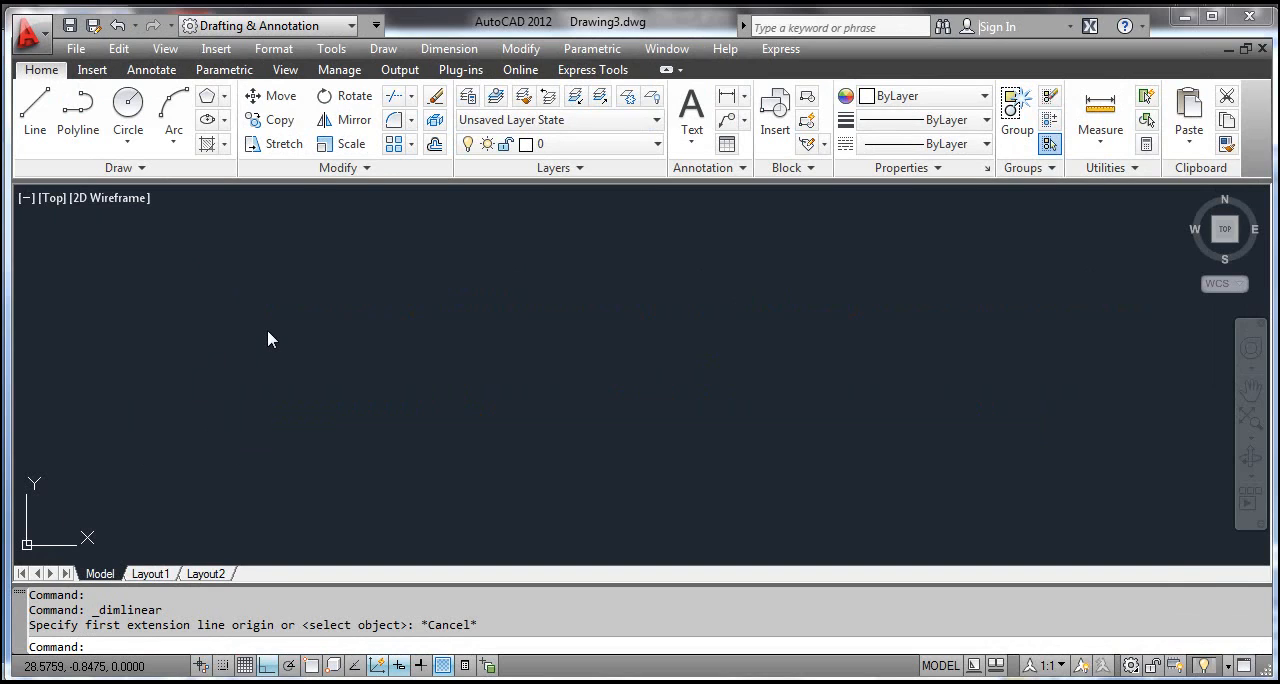
mouse_move(267, 329)
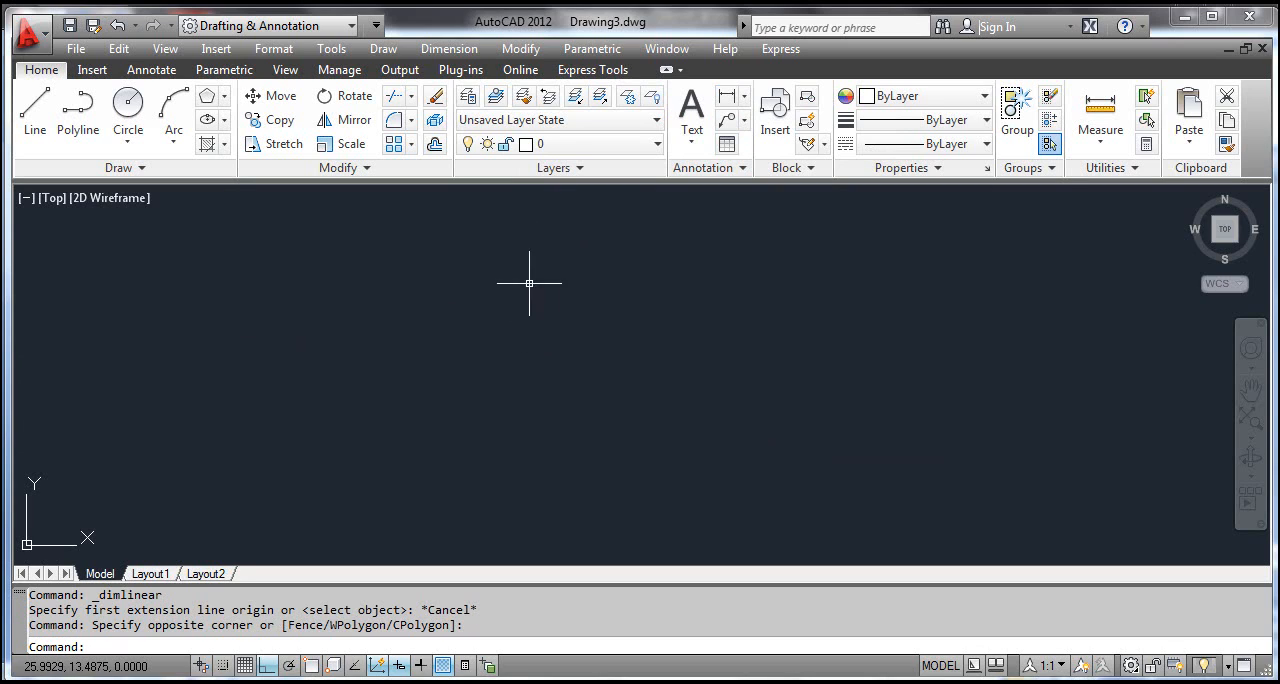
- Draw a vertical line meeting a longer horizontal line at its lower end, forming an L
click(448, 48)
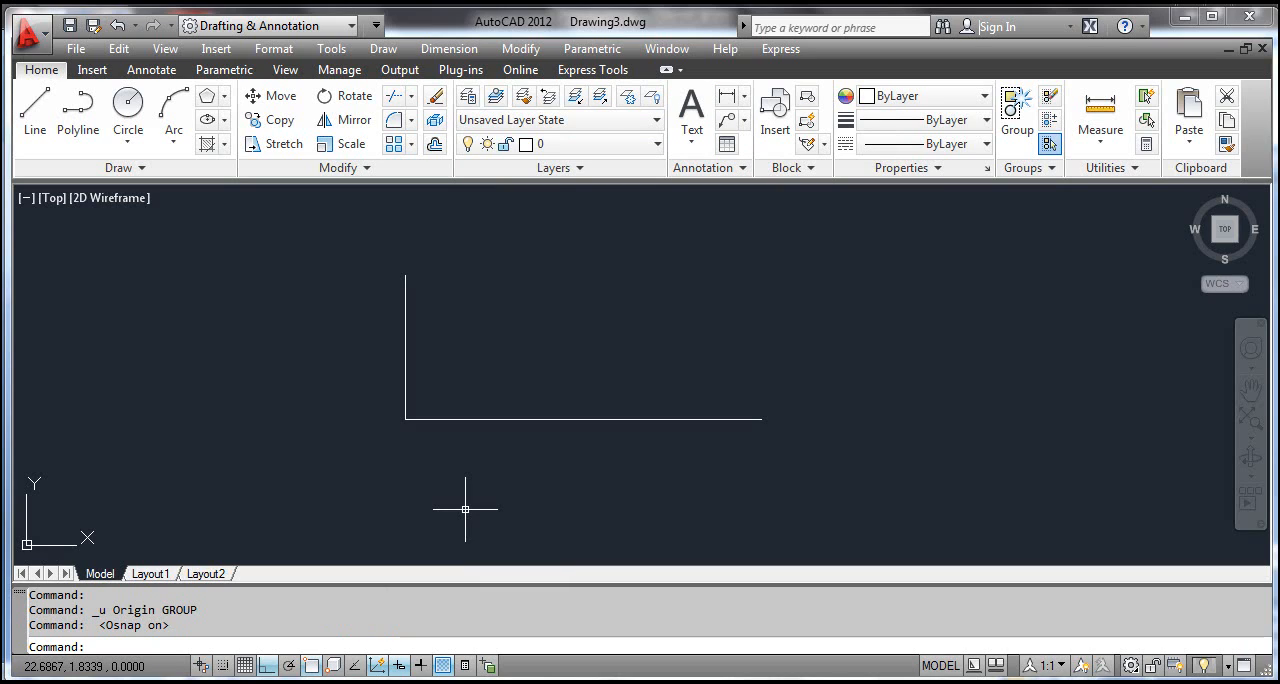
mouse_move(450, 458)
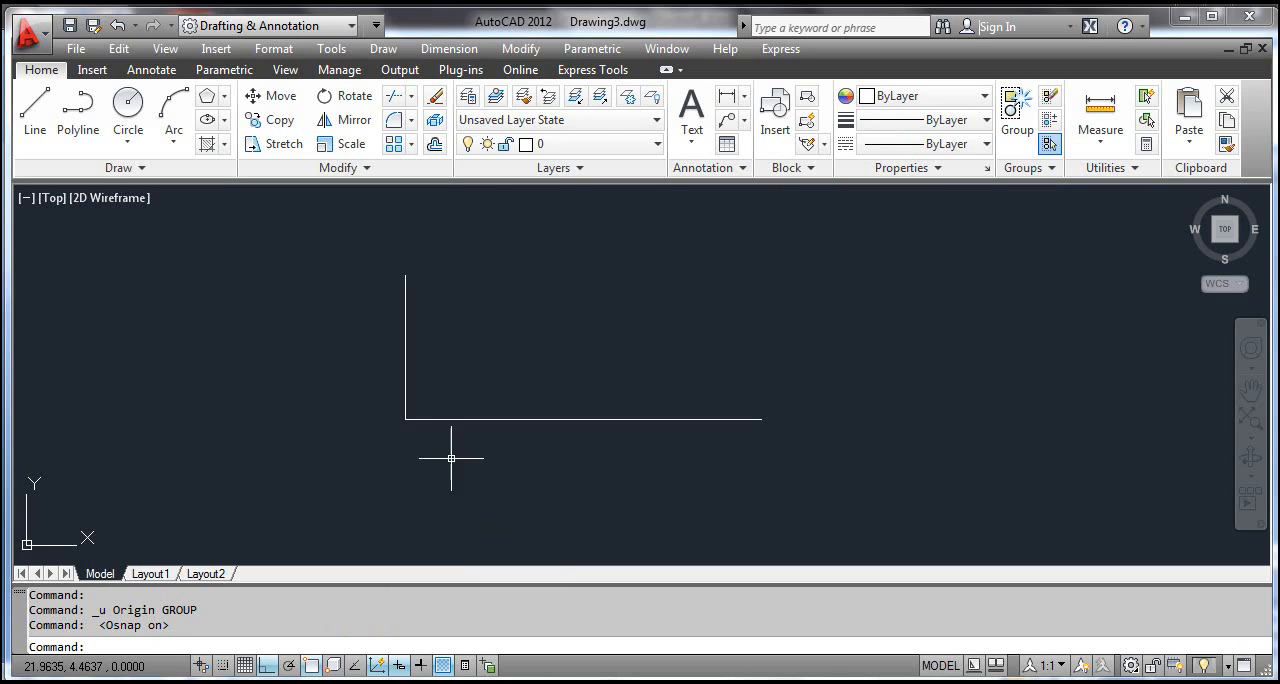
- Move the UCS origin to the corner endpoint where the two lines meet
click(331, 48)
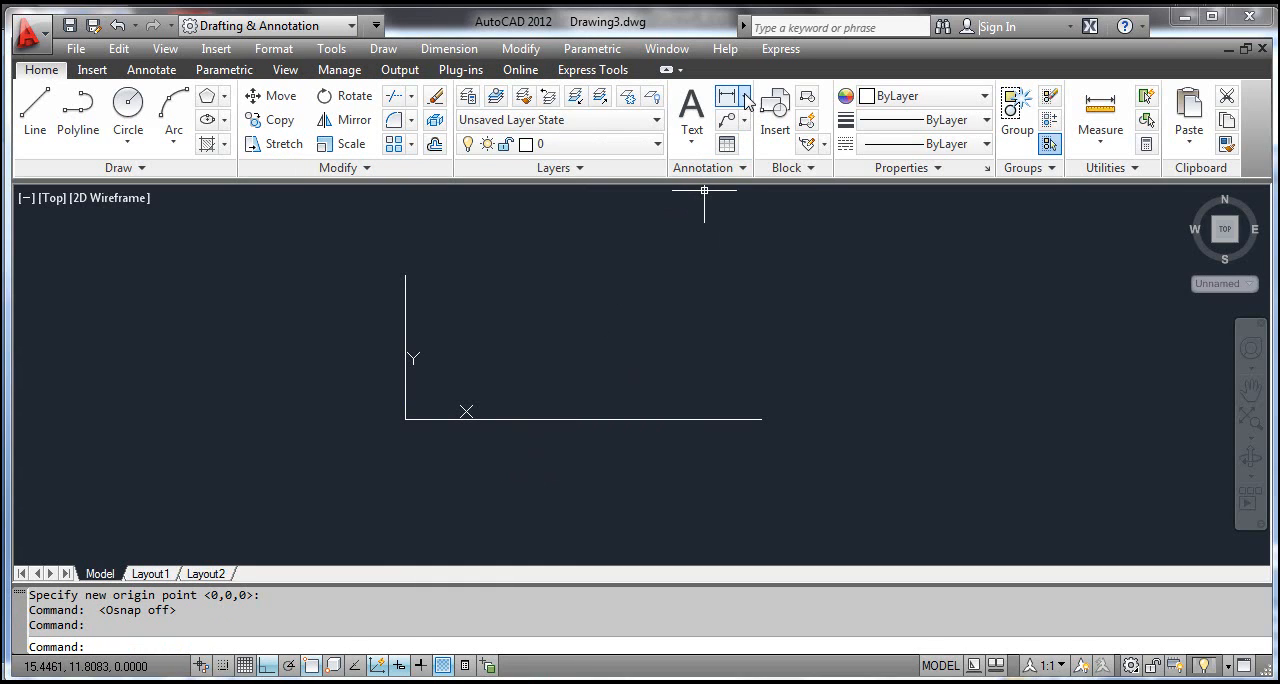
- Place a 6.51 ordinate dimension on the horizontal line with a 0.5 leader endpoint
click(728, 96)
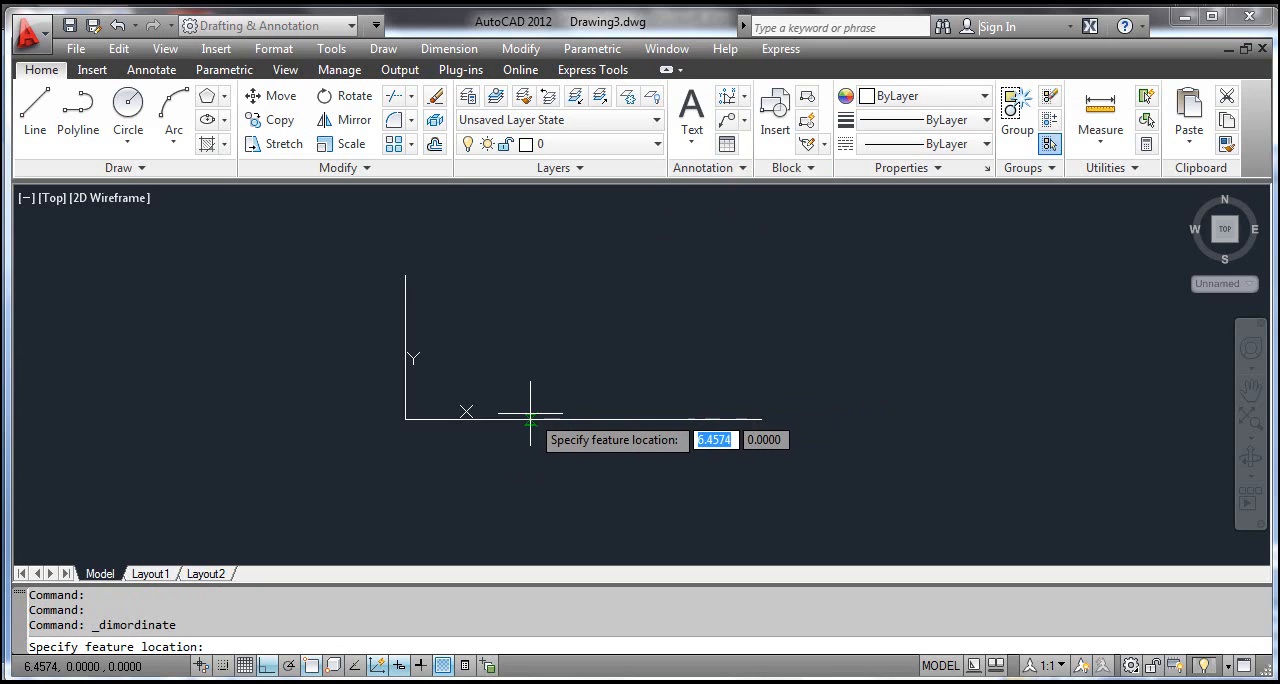
click(530, 417)
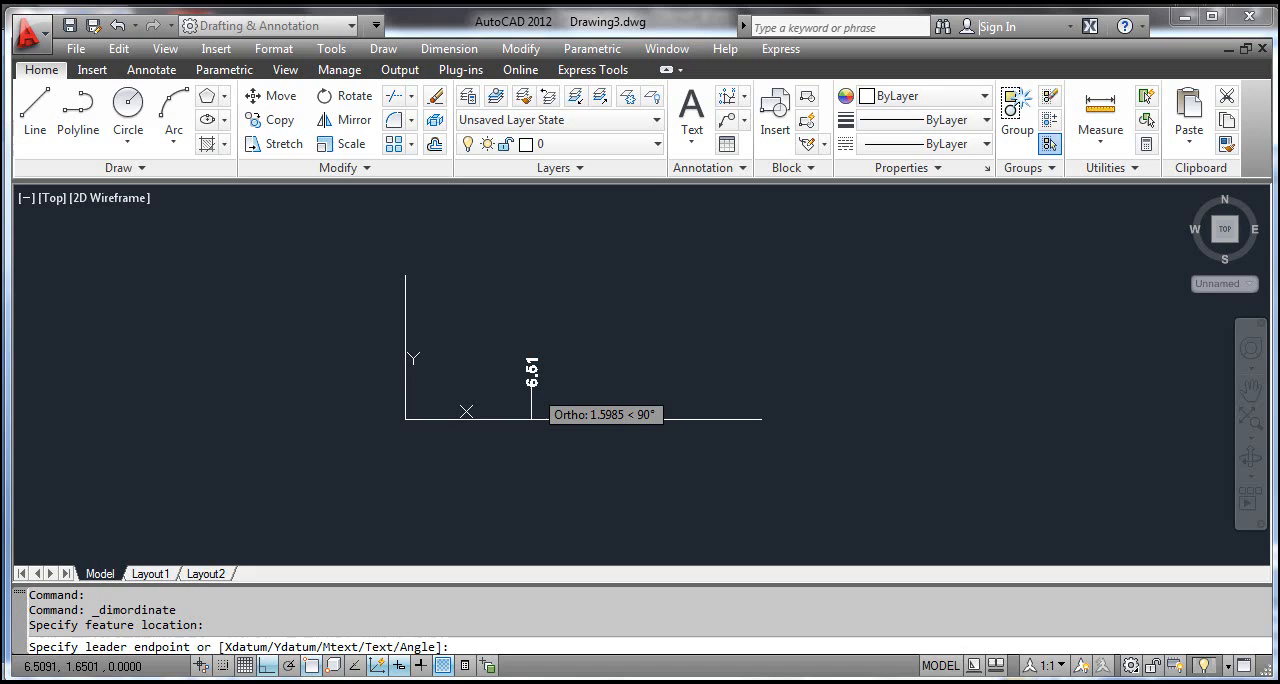
text(0.5)
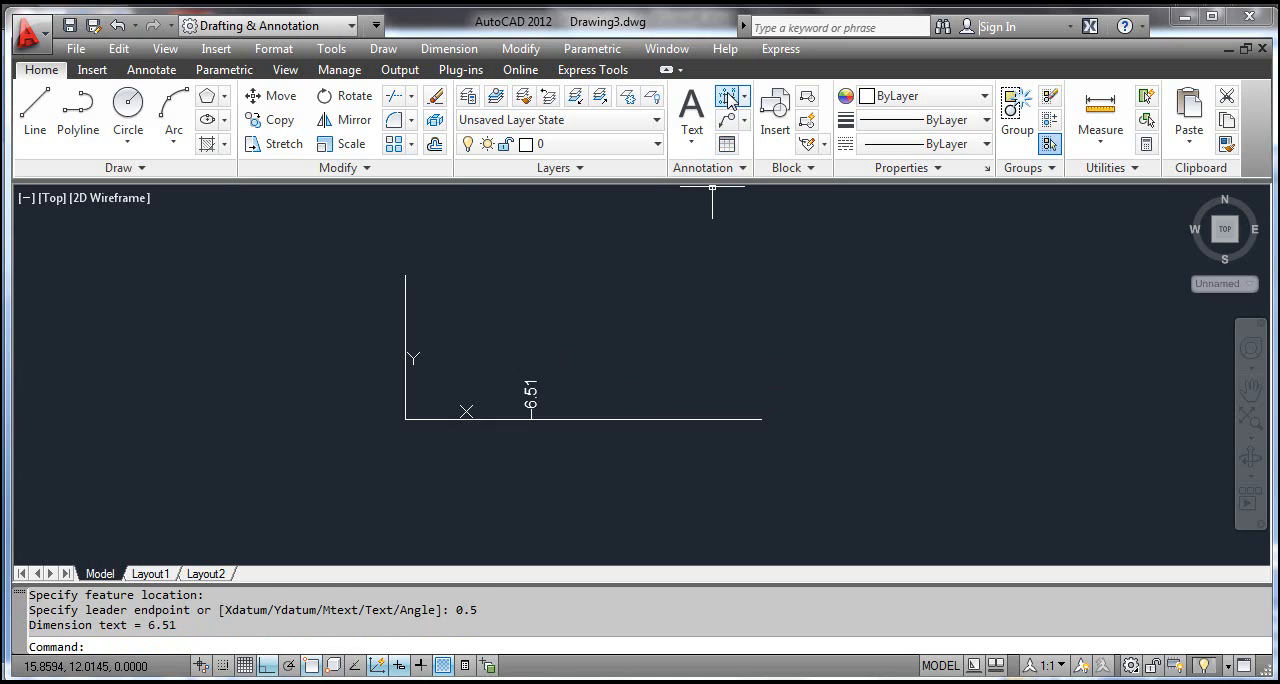
- Add a jogged-leader 12.66 ordinate dimension farther right on the horizontal line
click(730, 96)
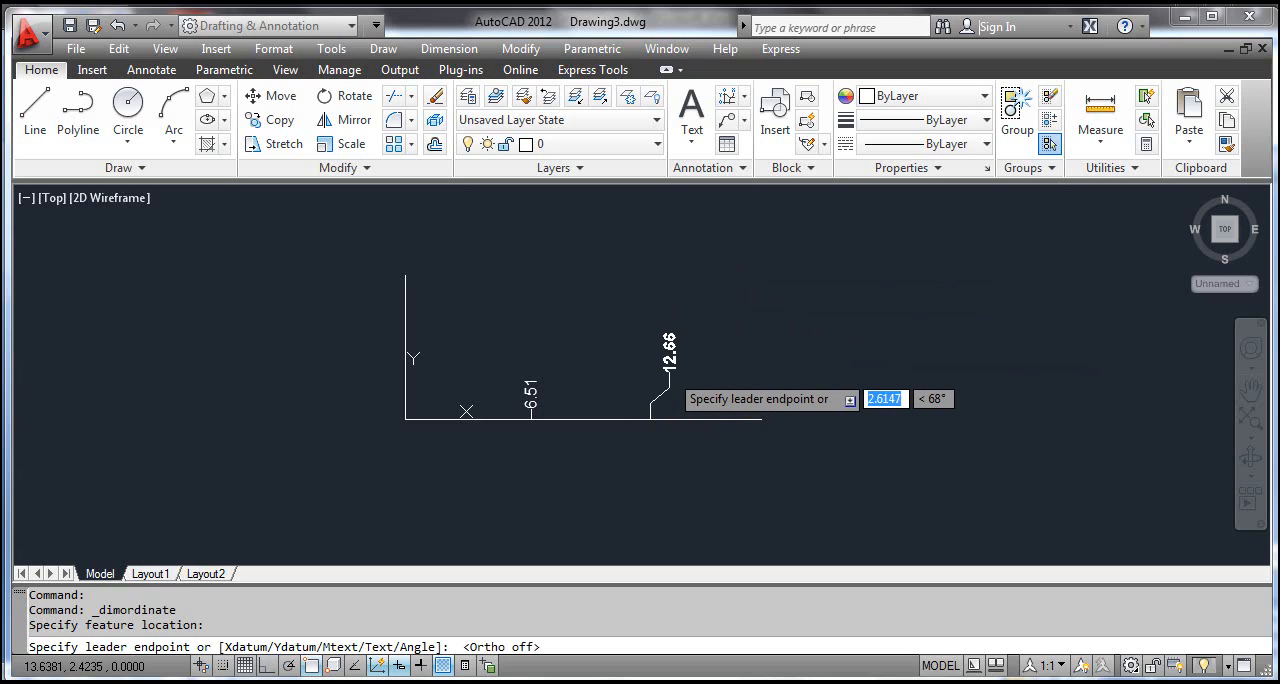
click(857, 379)
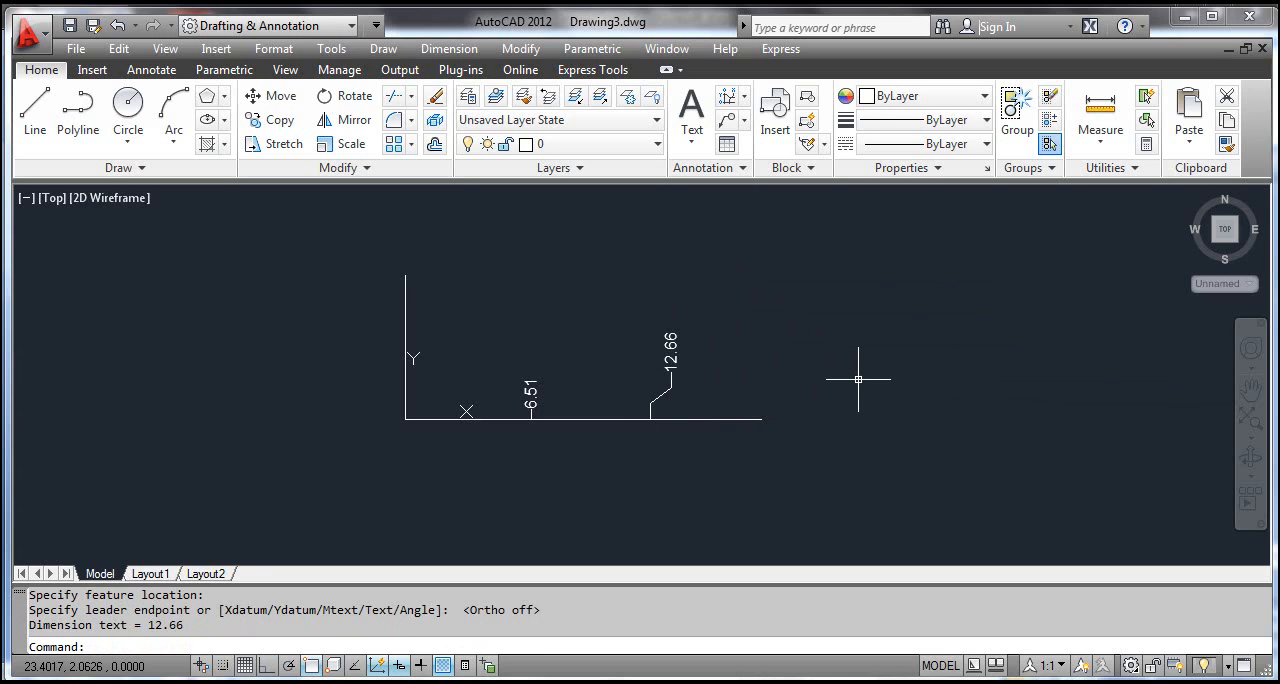